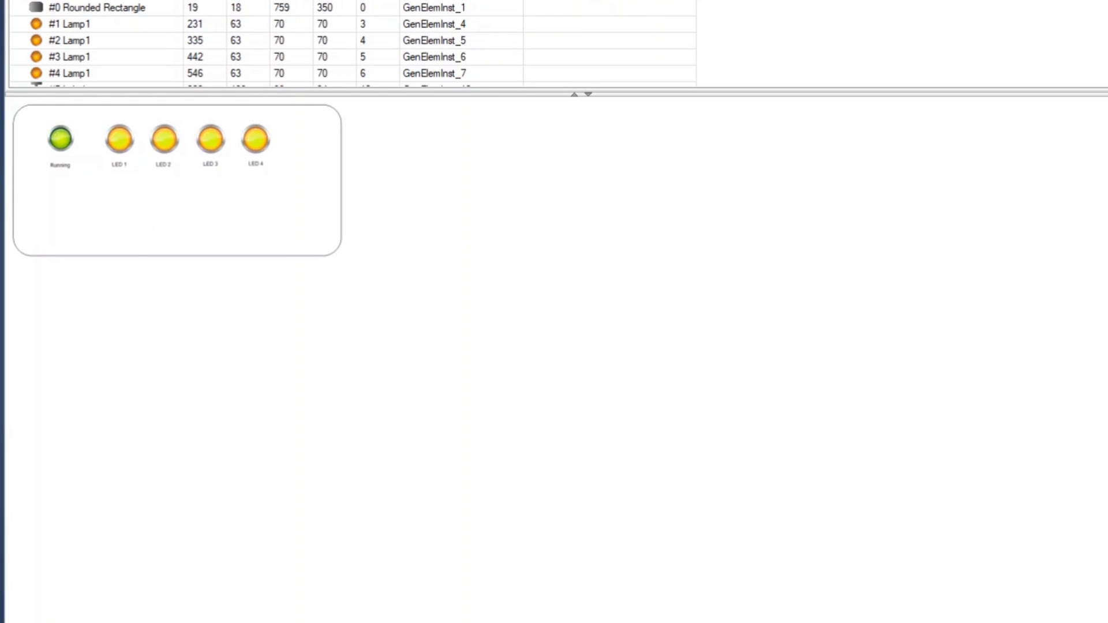
Step: Restart the safety system from the HMI after the safety error
{"action": "left_click", "coordinate": [61, 232]}
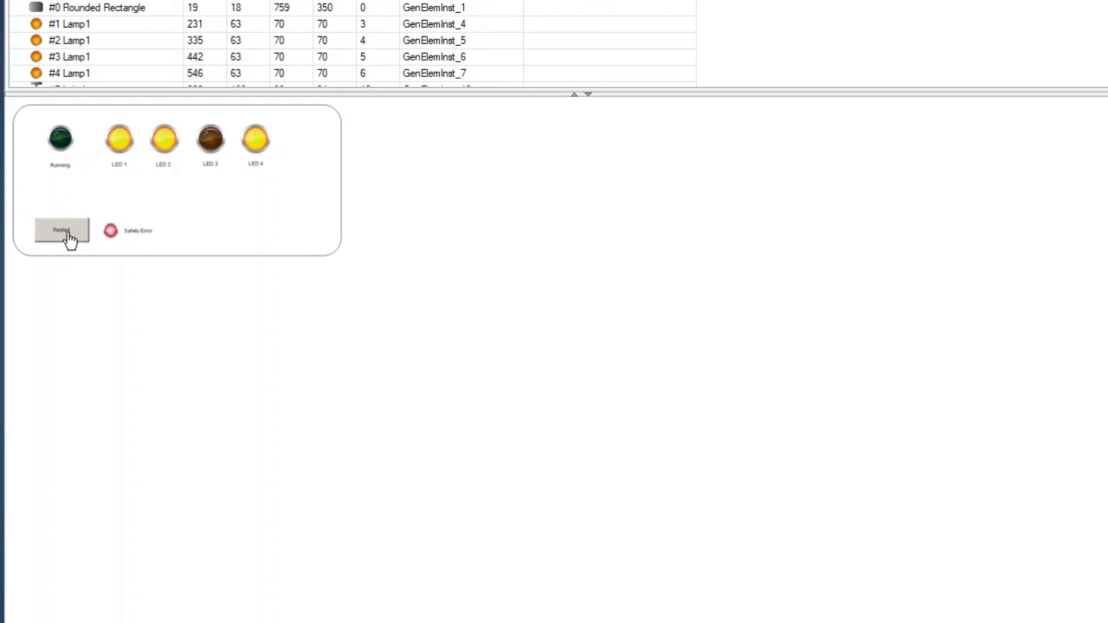
{"action": "left_click", "coordinate": [61, 230]}
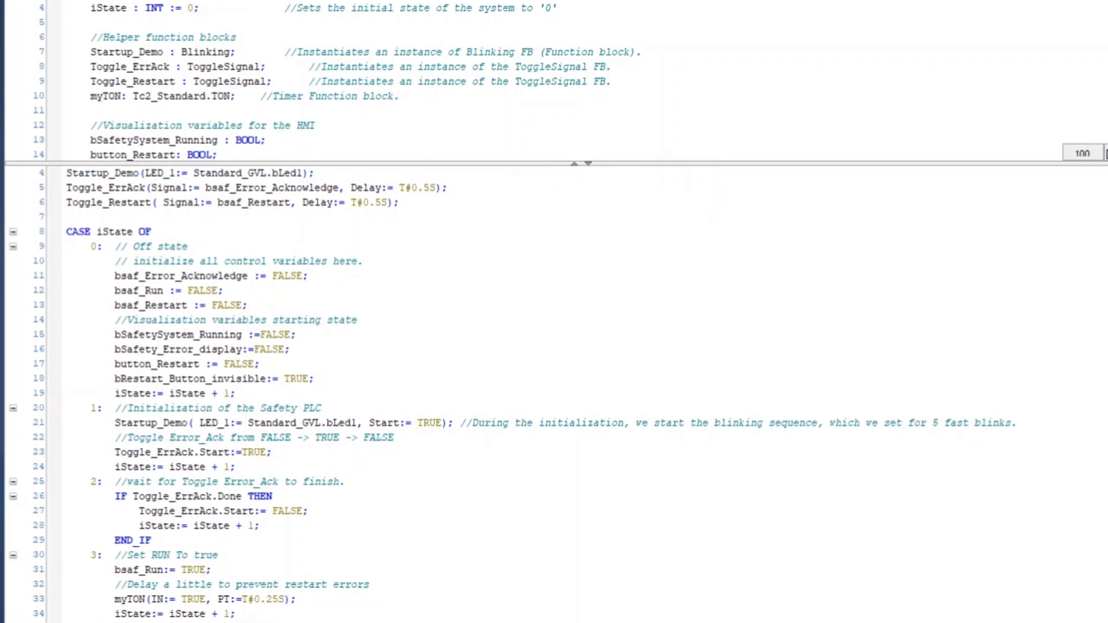
Step: Scroll MAIN to case 7, then view Standard_GVL, TwinSafeGroup1.sal and the HMI
{"action": "scroll", "scroll_direction": "down", "scroll_amount": 3}
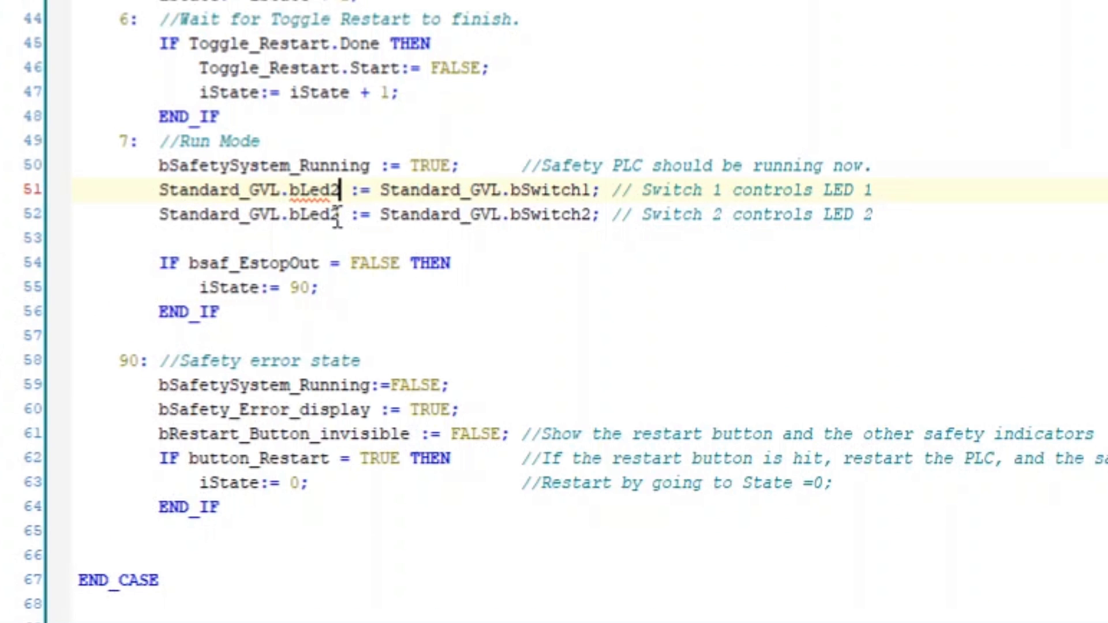
{"action": "left_click", "coordinate": [289, 69]}
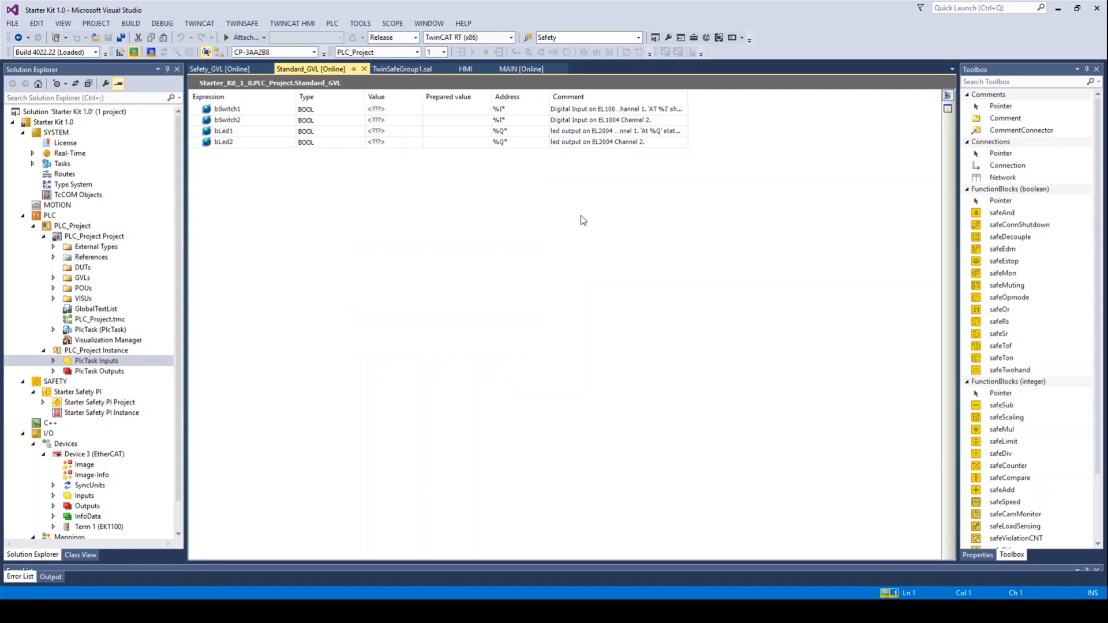
{"action": "left_click", "coordinate": [402, 69]}
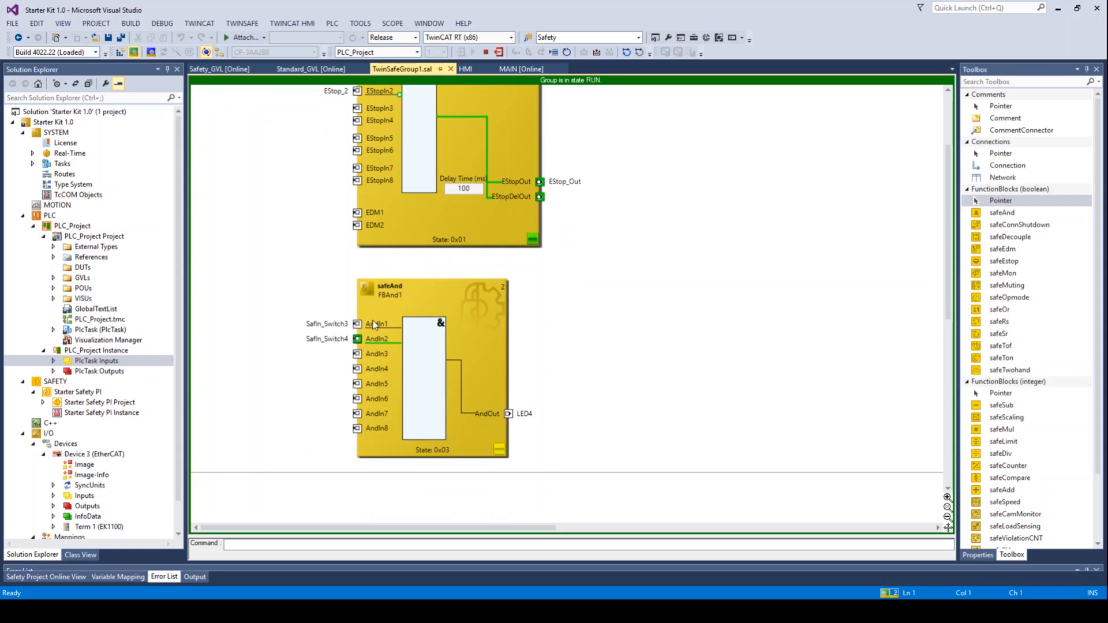
{"action": "left_click", "coordinate": [465, 68]}
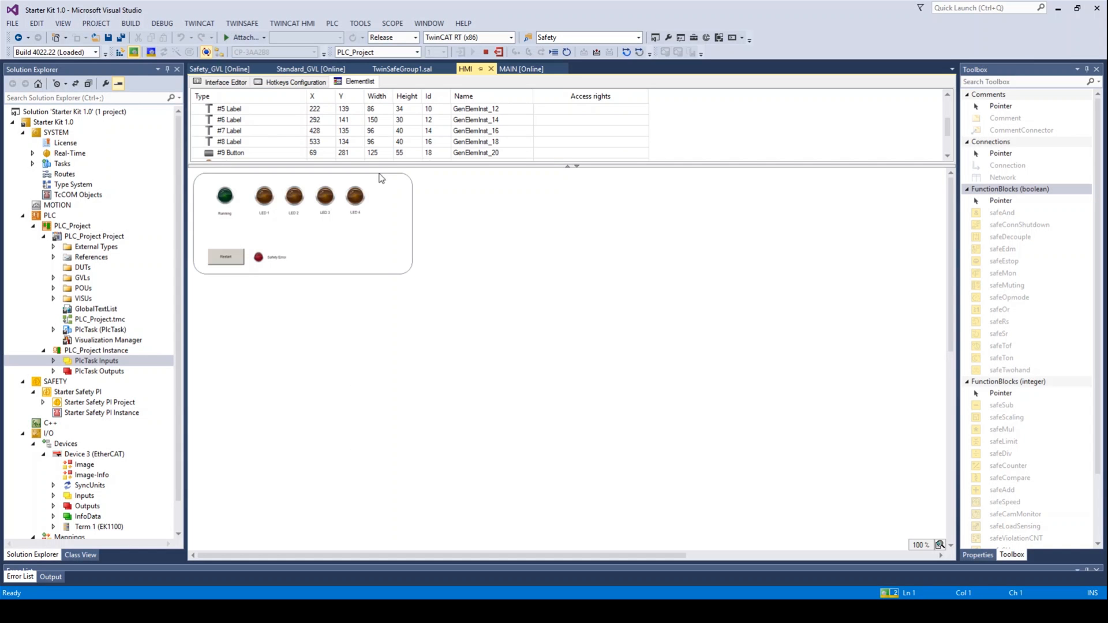
Step: Show the live HMI with three LEDs lit and the safety error restart prompt
{"action": "left_click", "coordinate": [124, 154]}
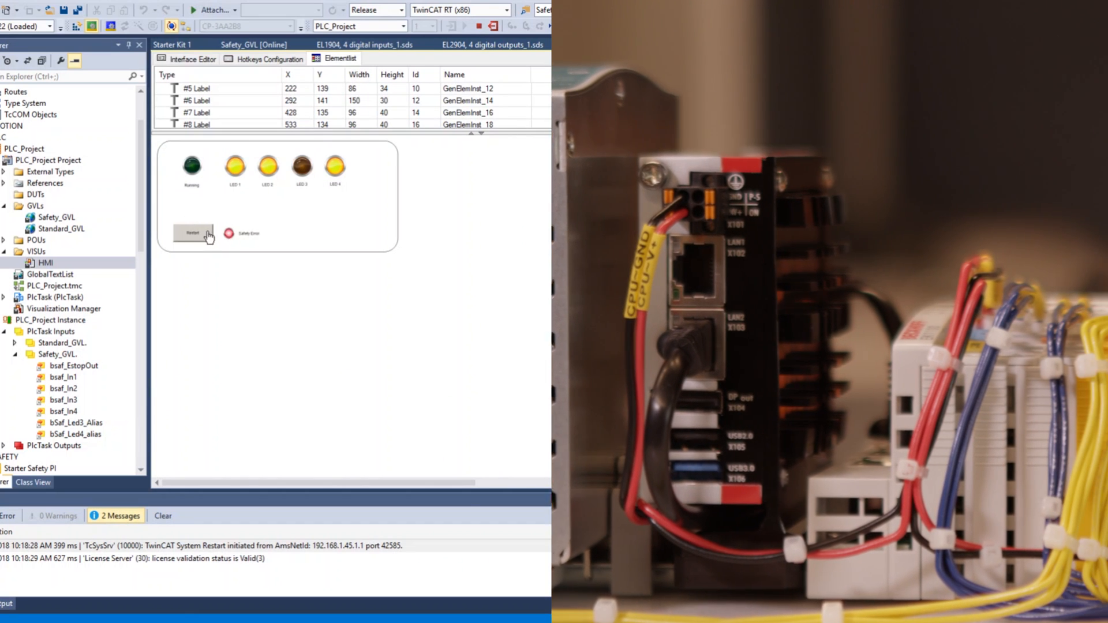
Step: Insert an EL3314 thermocouple terminal as Term 8 after the EL9410 power supply
{"action": "left_click", "coordinate": [192, 233]}
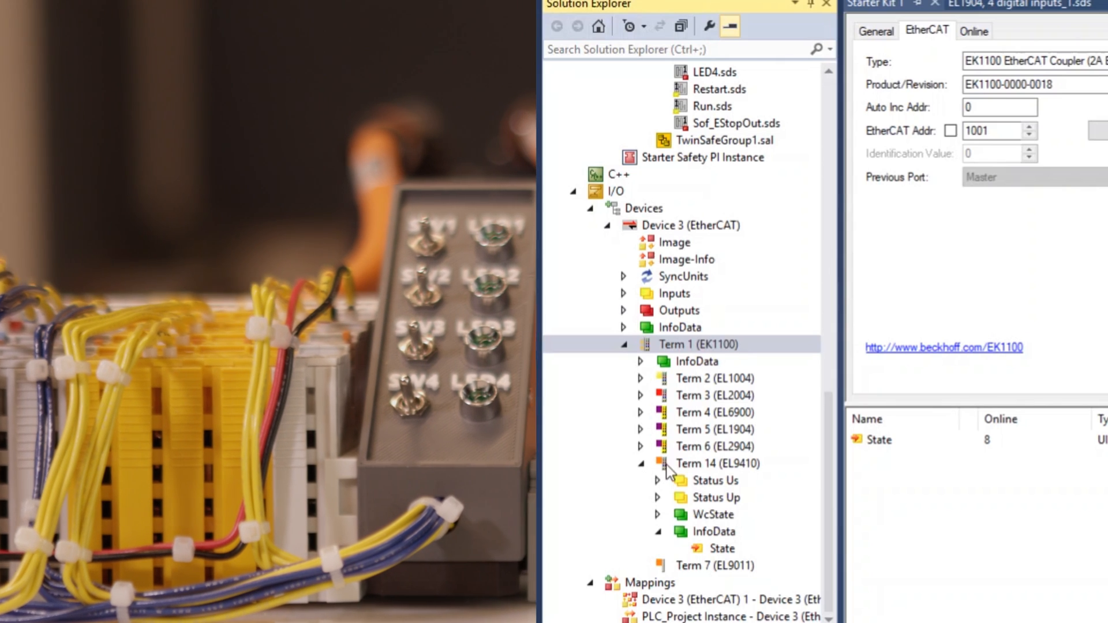
{"action": "left_click", "coordinate": [715, 463]}
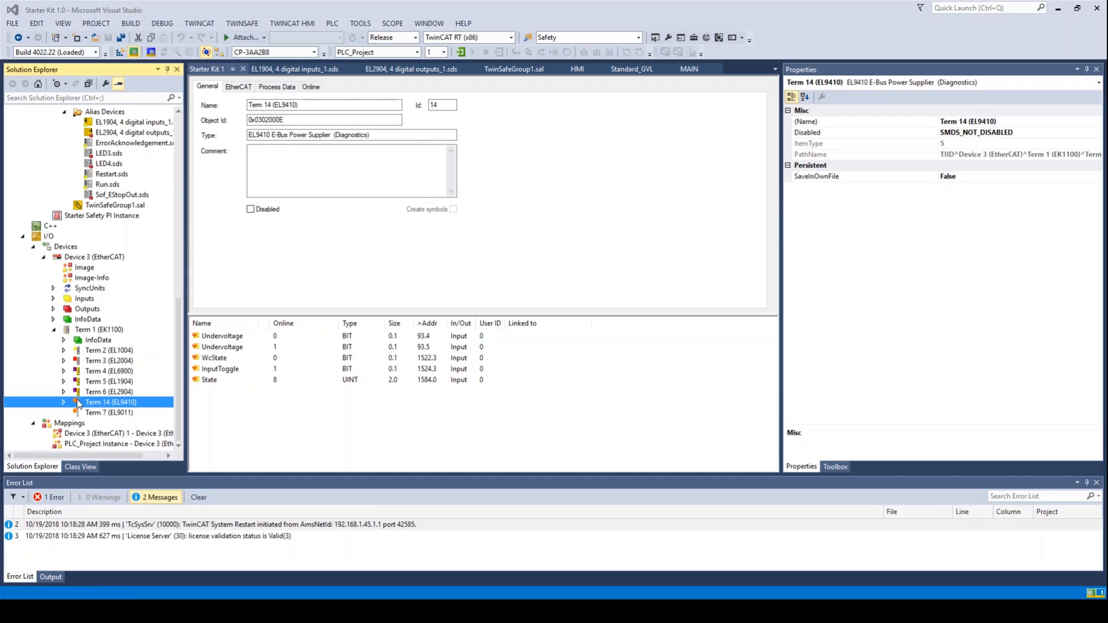
{"action": "left_click", "coordinate": [109, 412]}
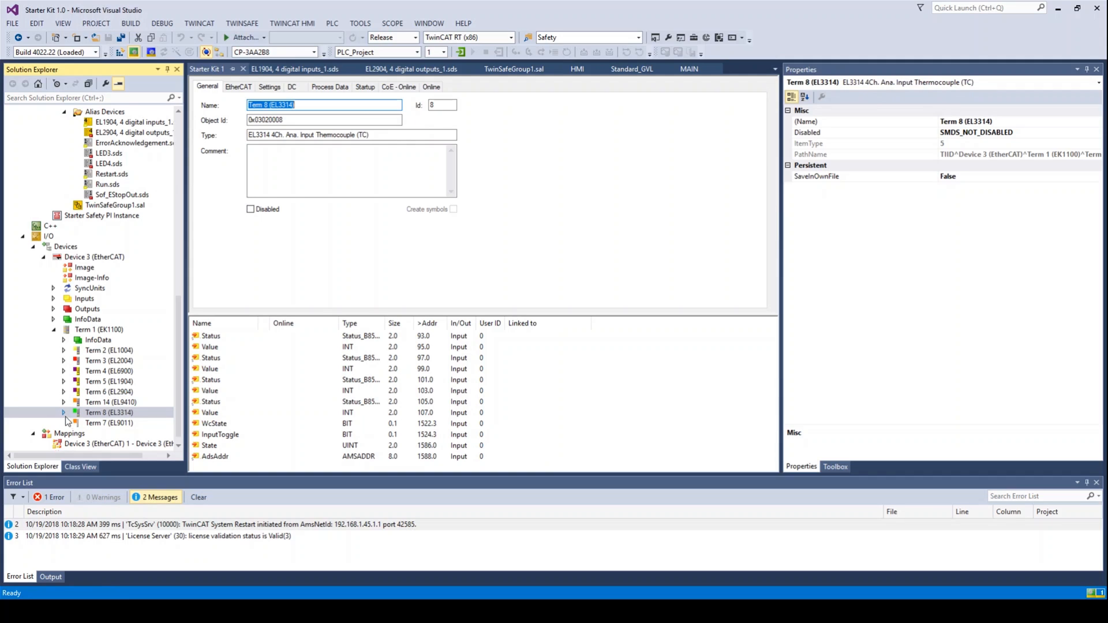